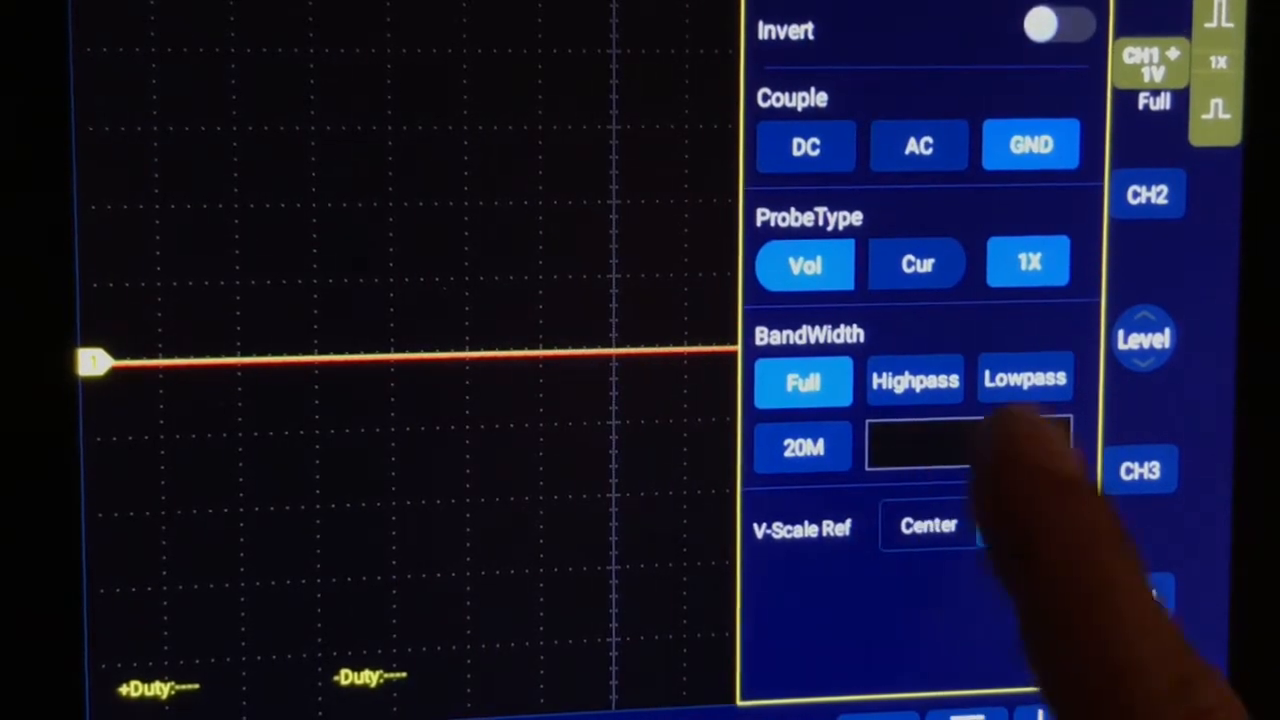
# Enable the CH1 Highpass bandwidth filter with a 30 kHz (0.03 MHz) cutoff.
pyautogui.click(915, 380)
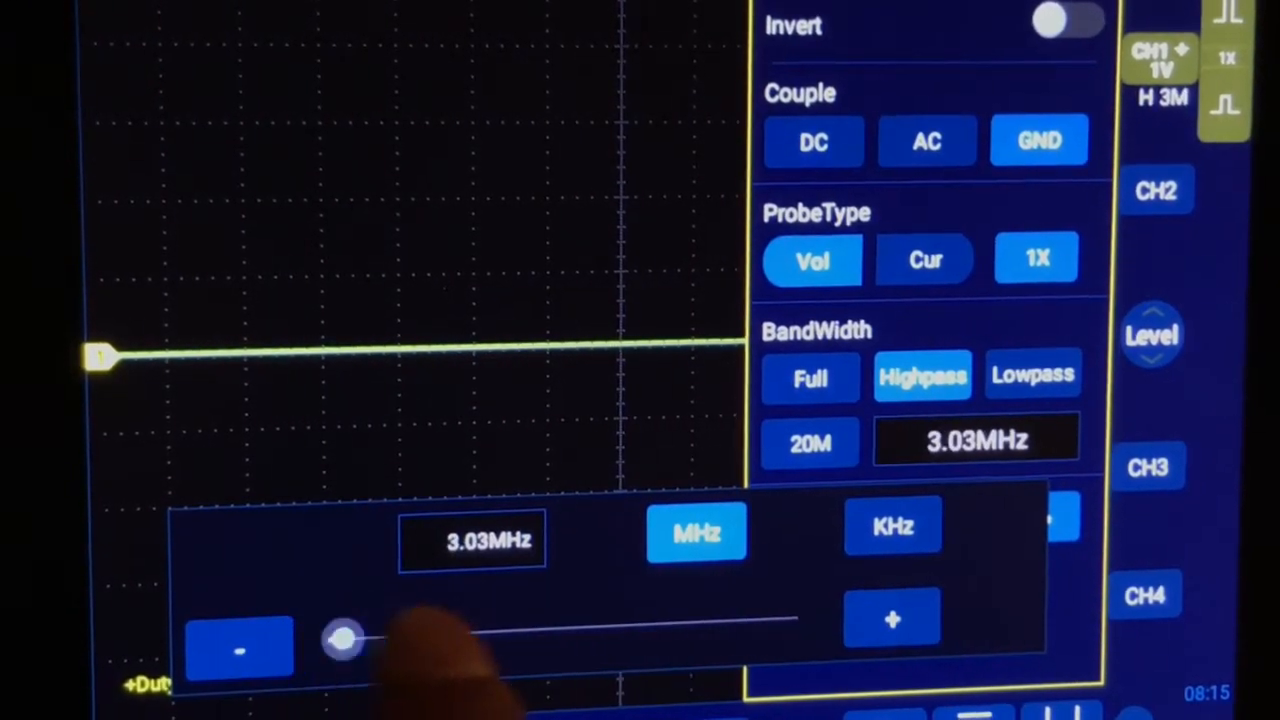
pyautogui.click(238, 647)
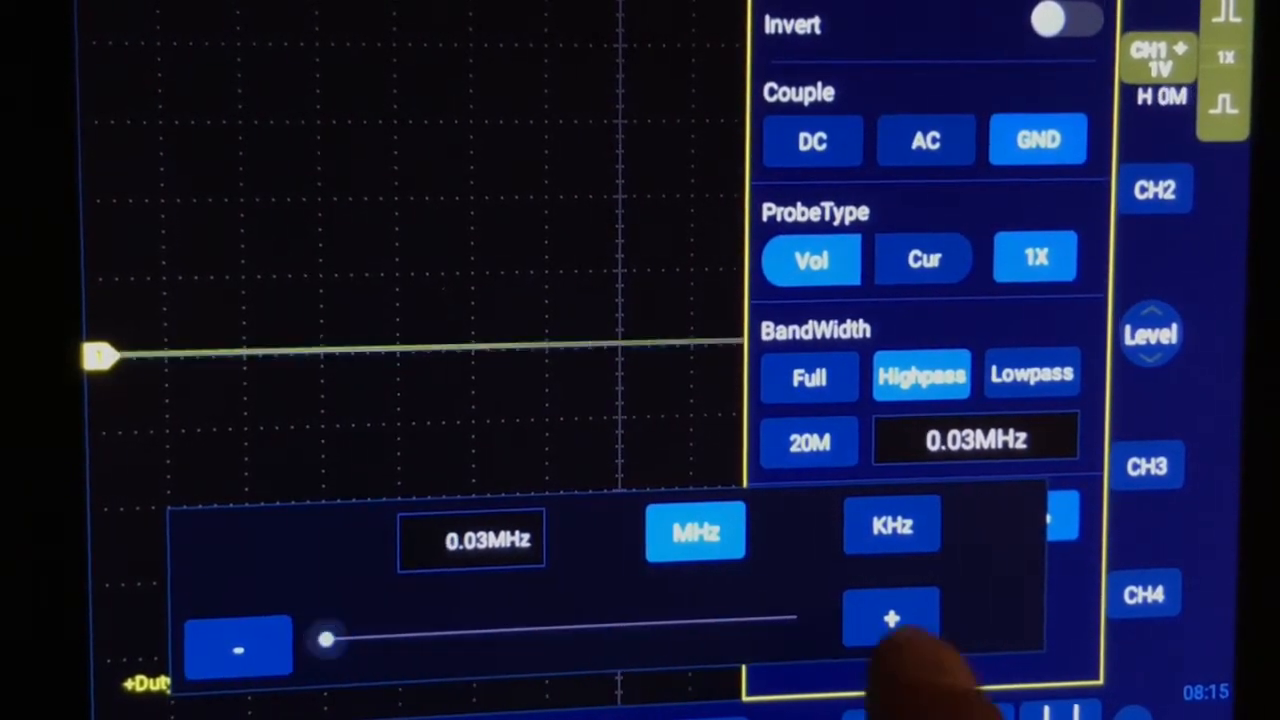
pyautogui.click(891, 617)
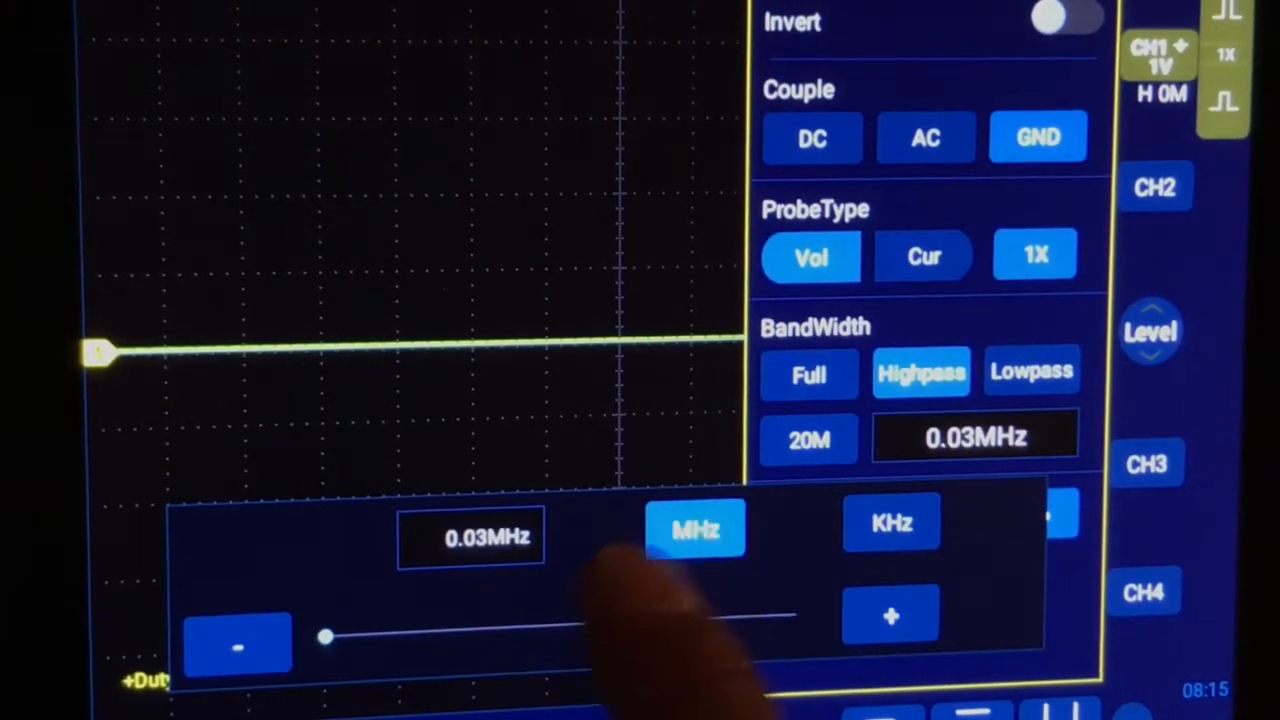
pyautogui.click(889, 523)
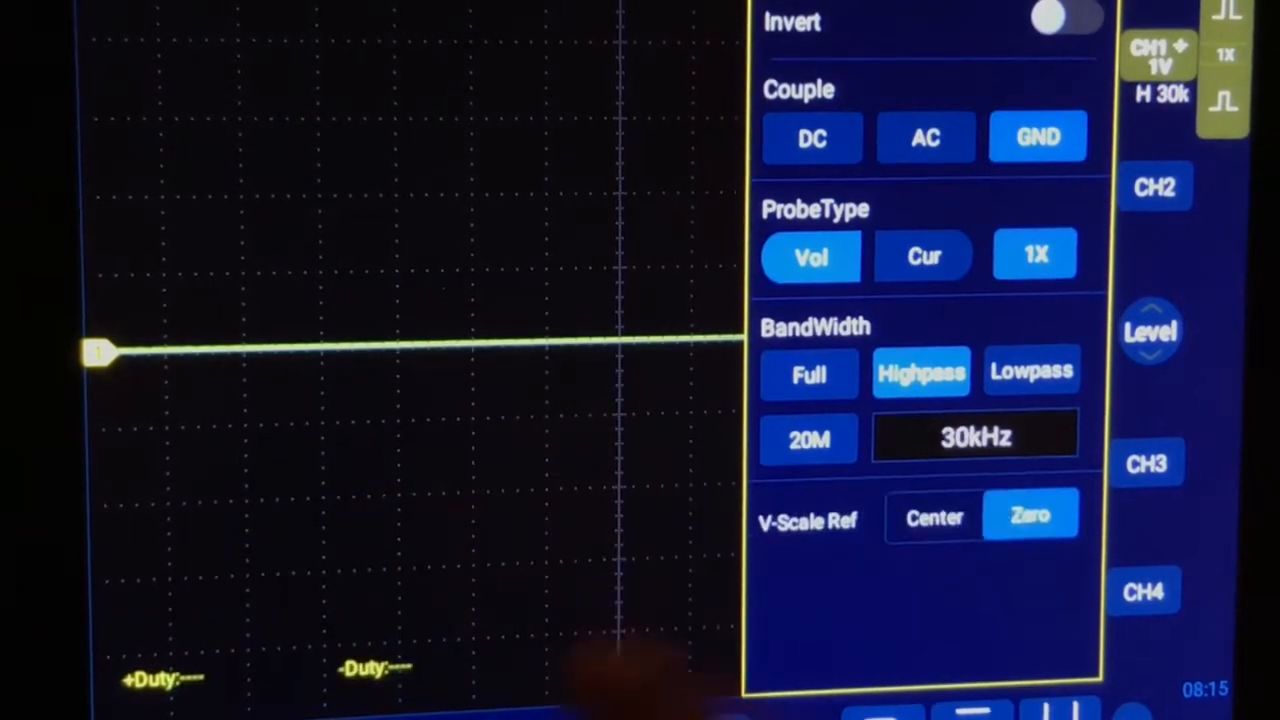
# Switch the CH1 bandwidth to Lowpass, sliding the cutoff up and back to 30 kHz.
pyautogui.click(1033, 373)
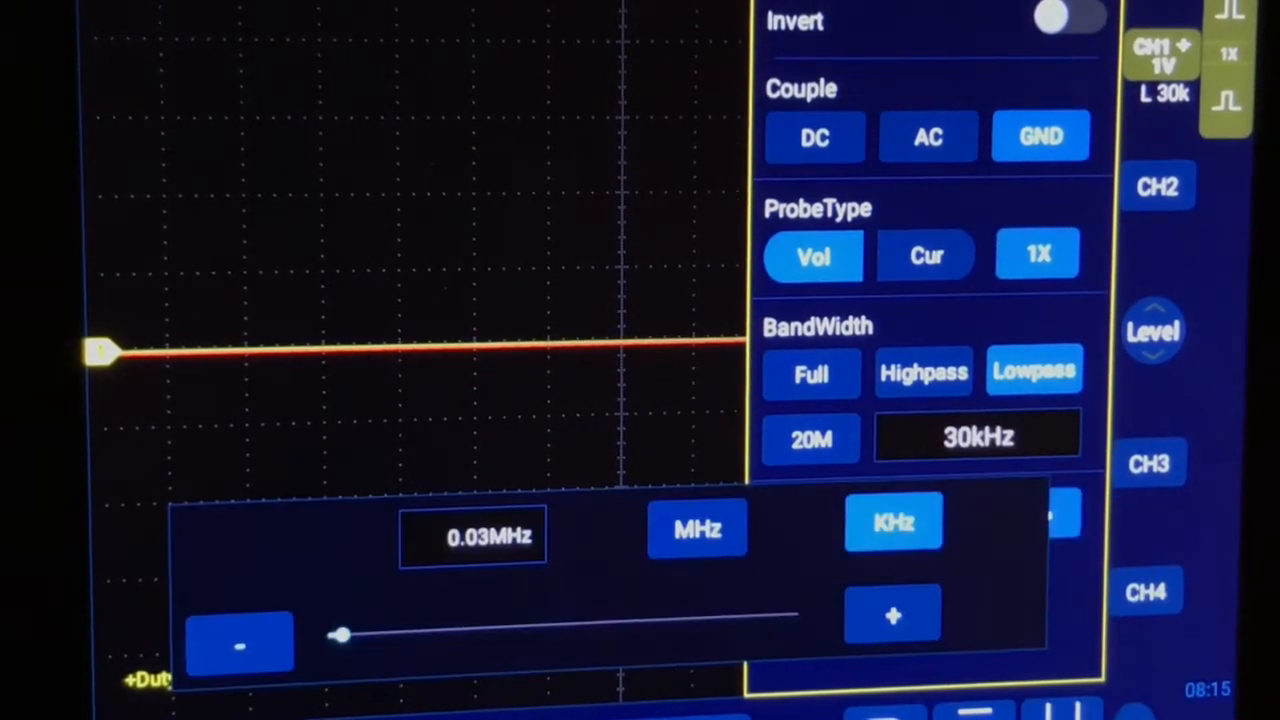
pyautogui.moveTo(345, 635); pyautogui.dragTo(710, 618)
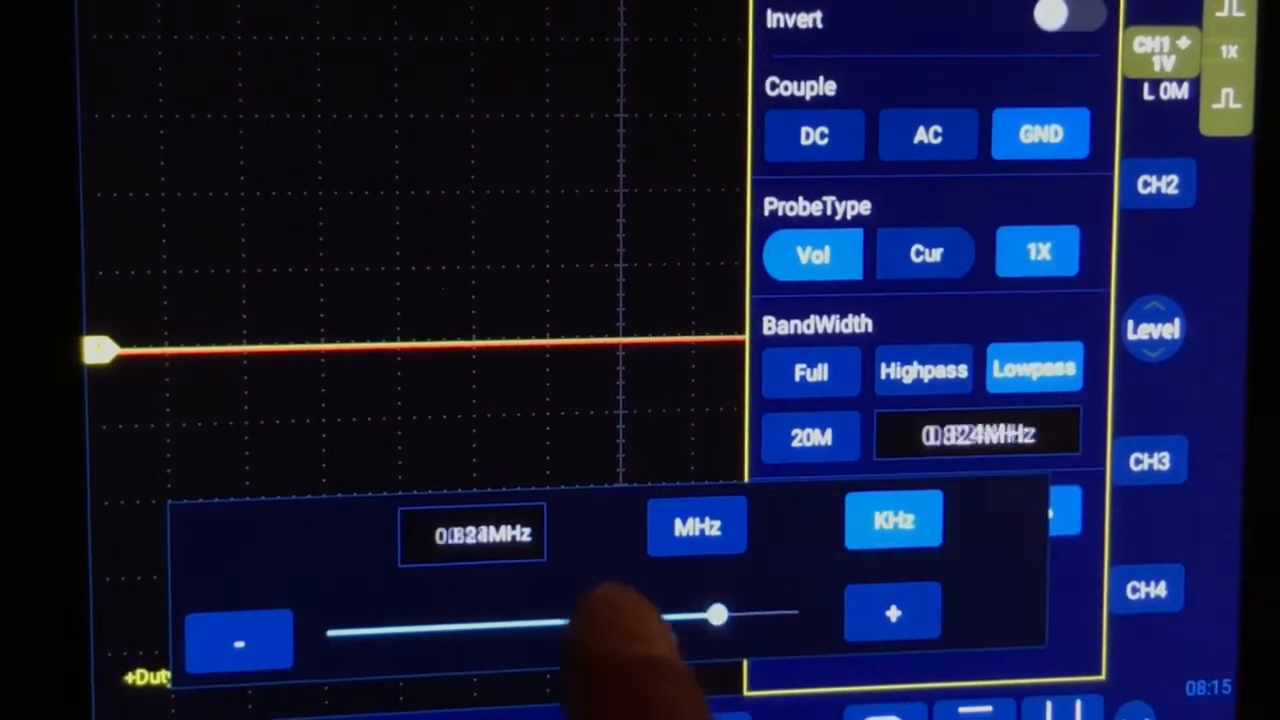
pyautogui.moveTo(720, 615); pyautogui.dragTo(343, 630)
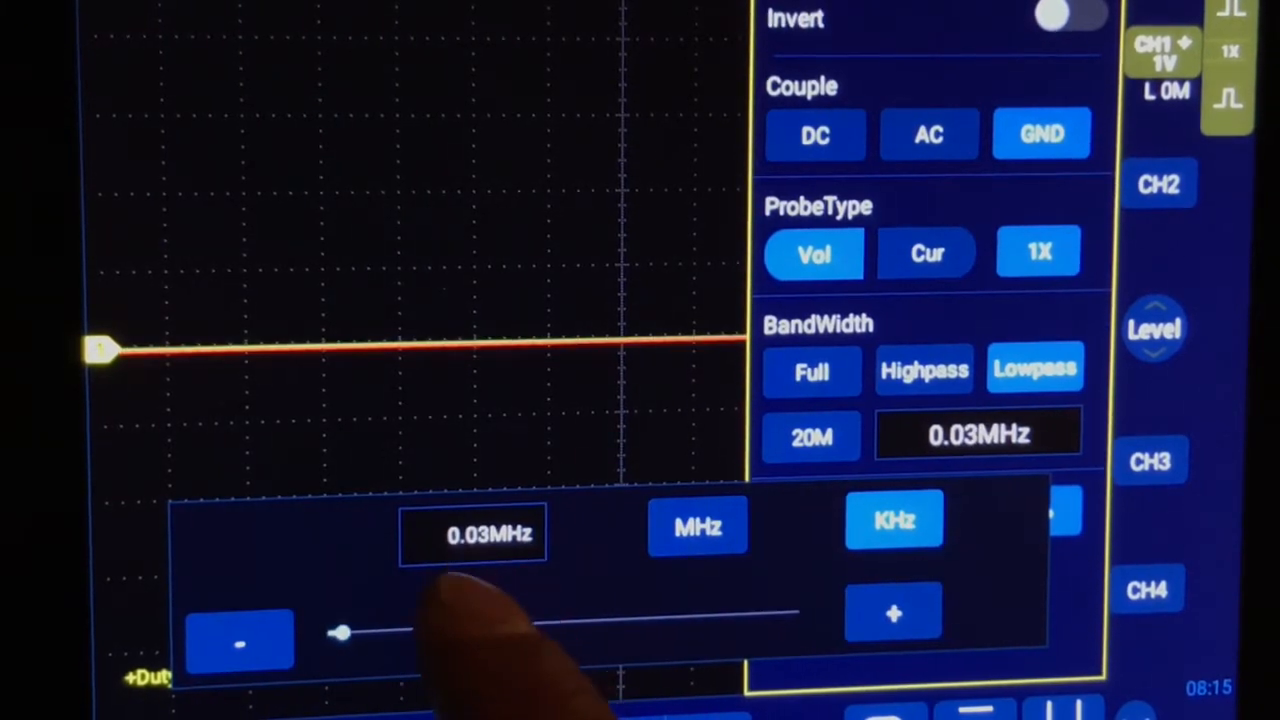
pyautogui.click(893, 518)
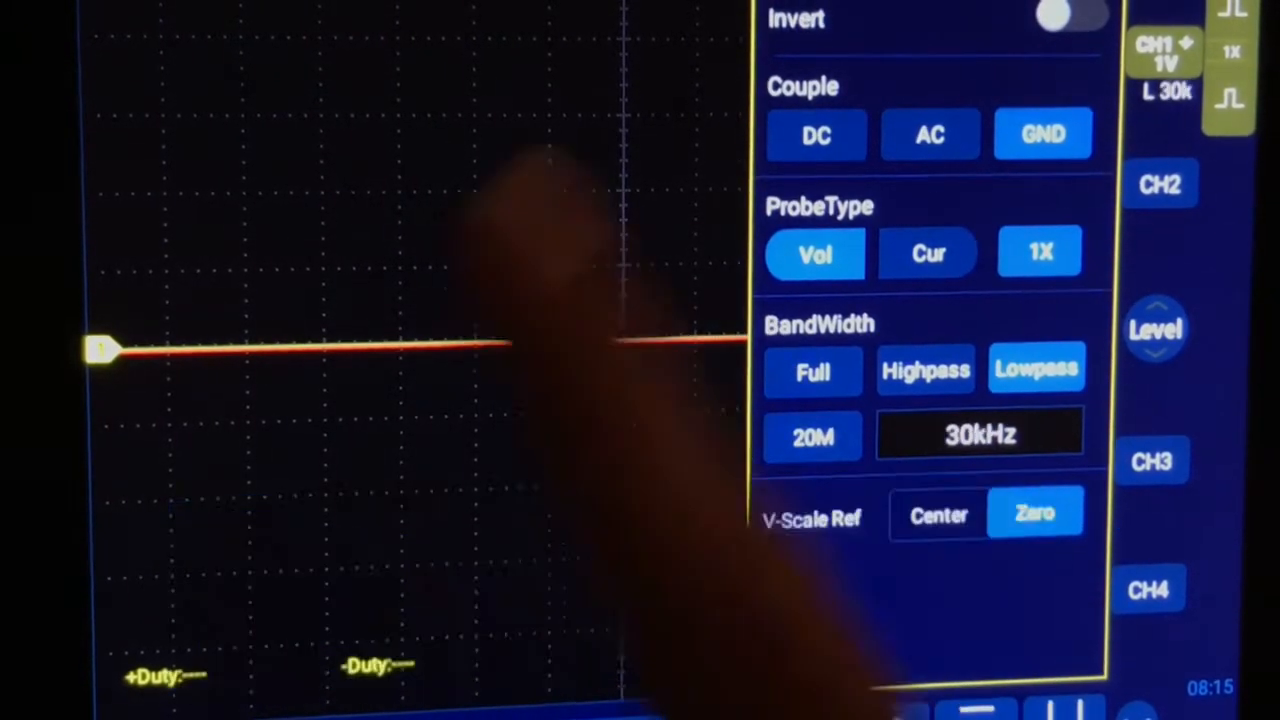